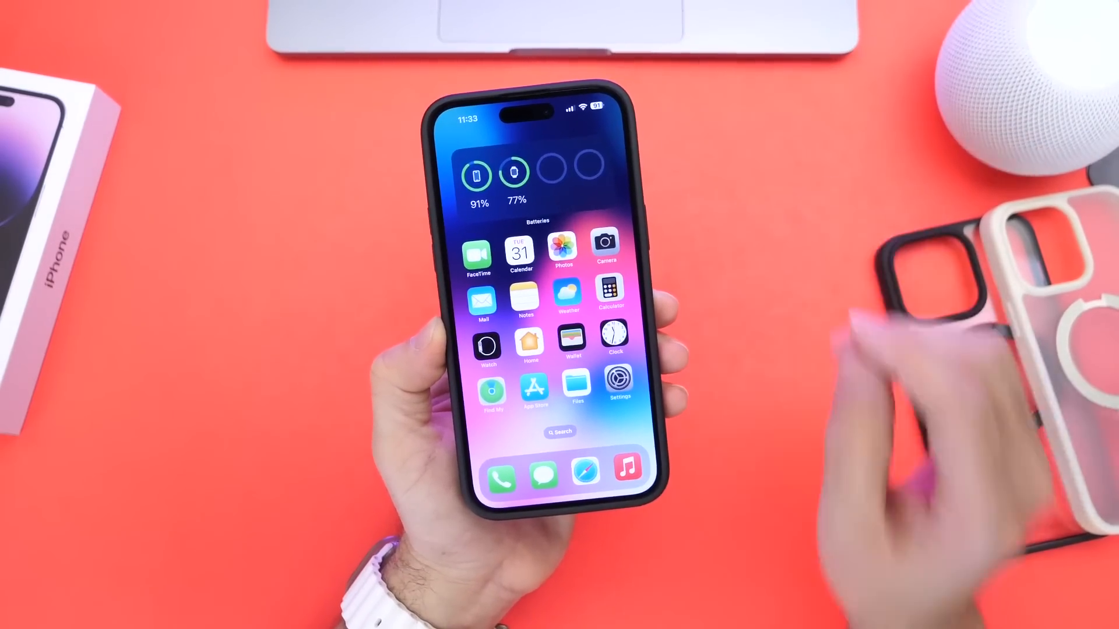
Open the Settings app from the home screen to reach Privacy & Security
left_click(618, 380)
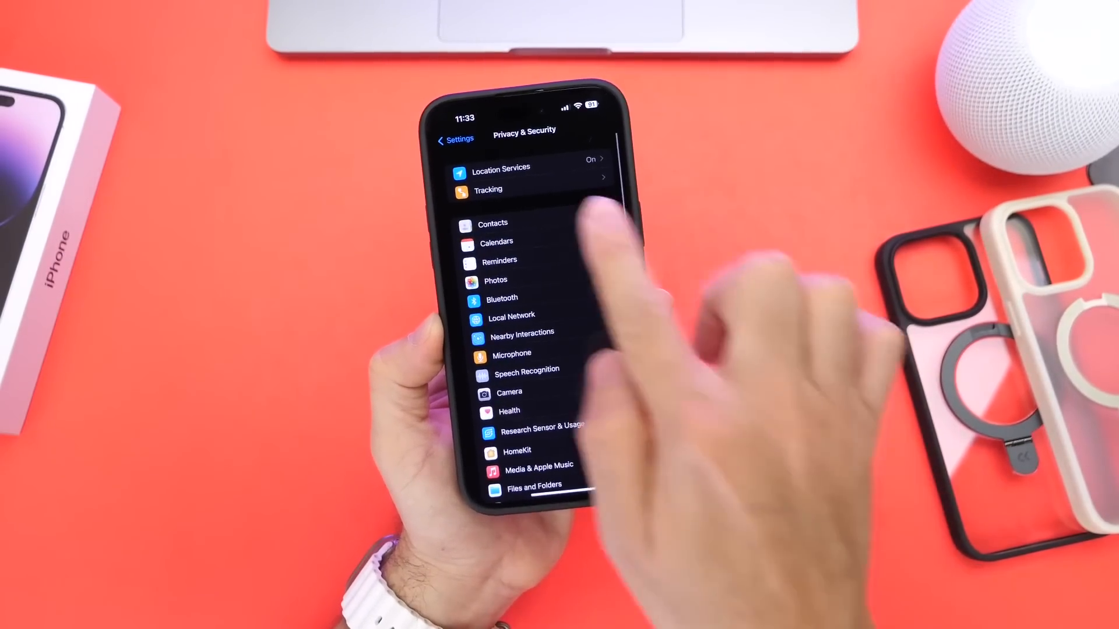
Open Location Services to review each app's location permission down to System Services
left_click(488, 189)
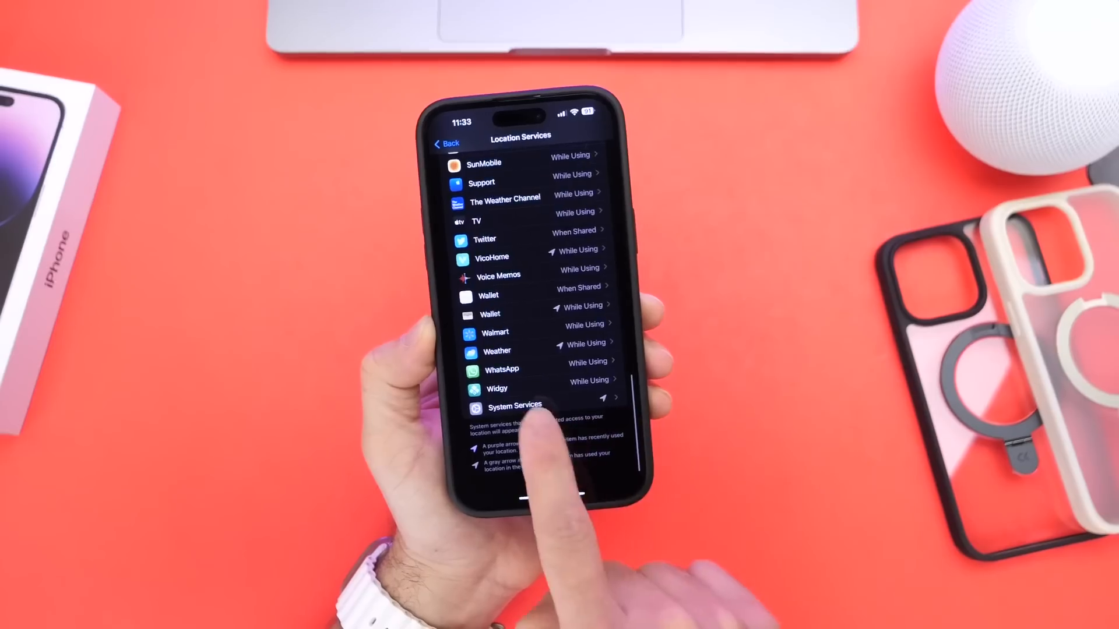
Open System Services and scroll its list of per-service location toggles
left_click(515, 406)
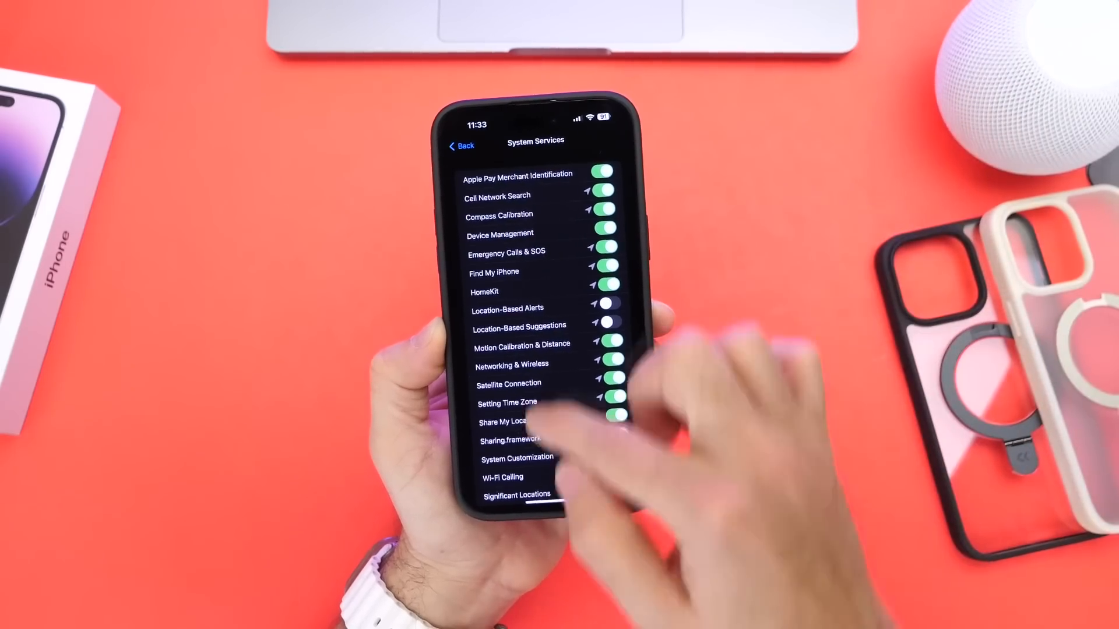
scroll("down", 3)
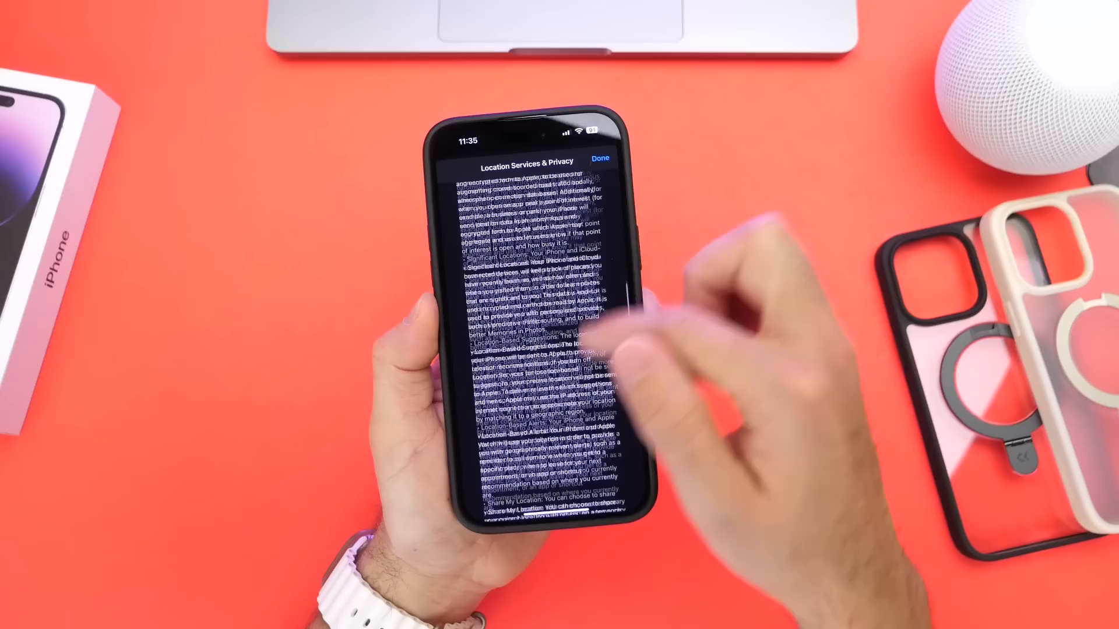
left_click(600, 158)
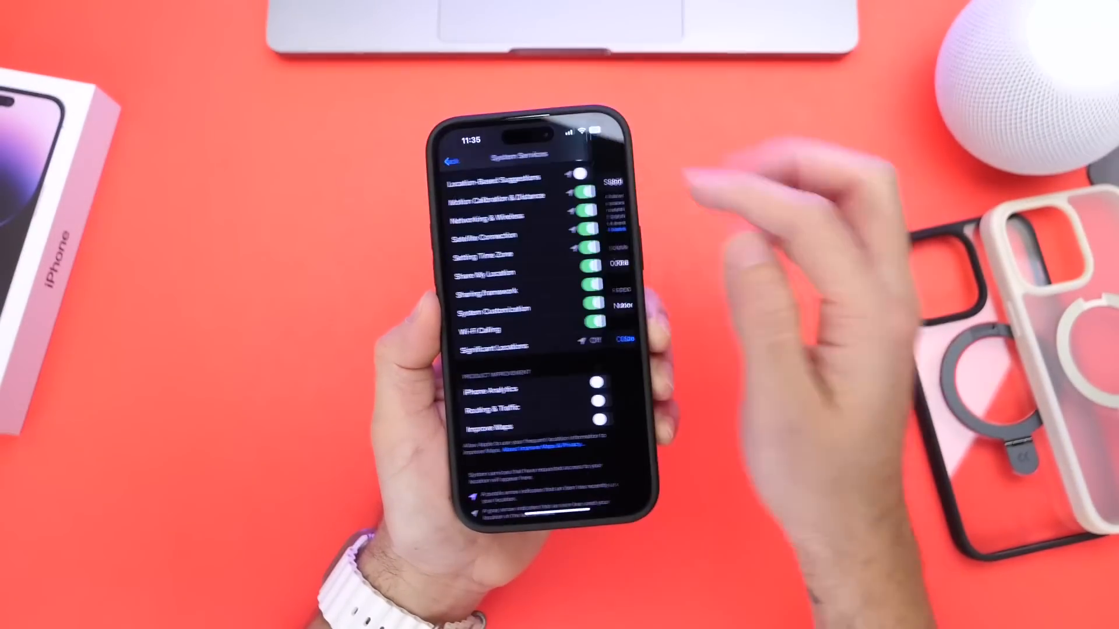